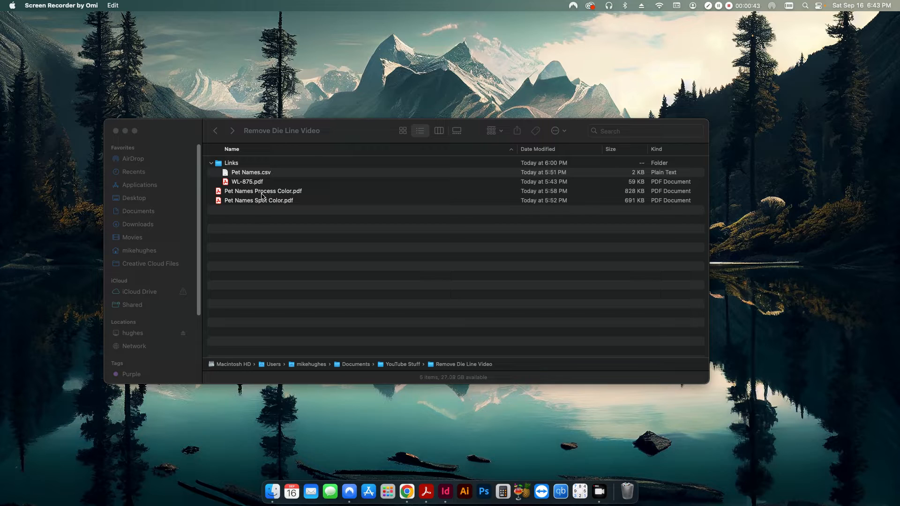
pyautogui.moveTo(266, 205)
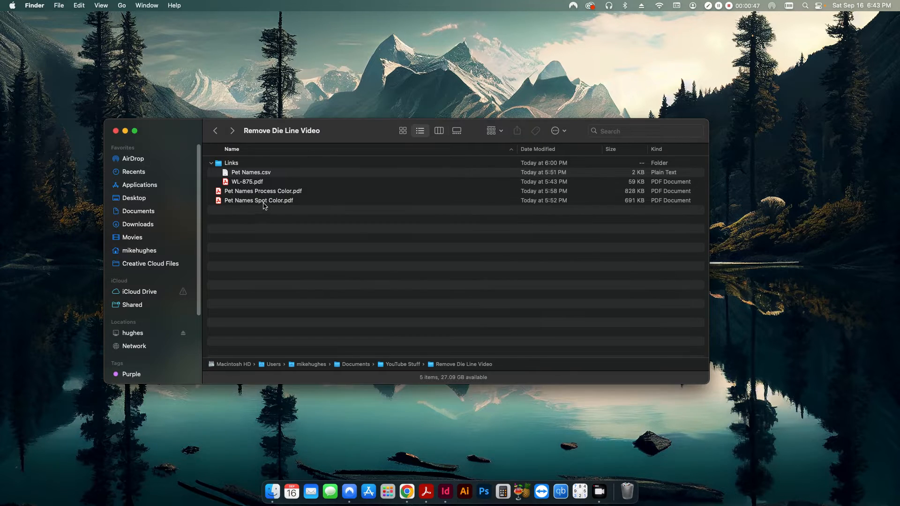
# Open Pet Names Spot Color.pdf in Acrobat and view the whole first page of labels
pyautogui.doubleClick(259, 200)
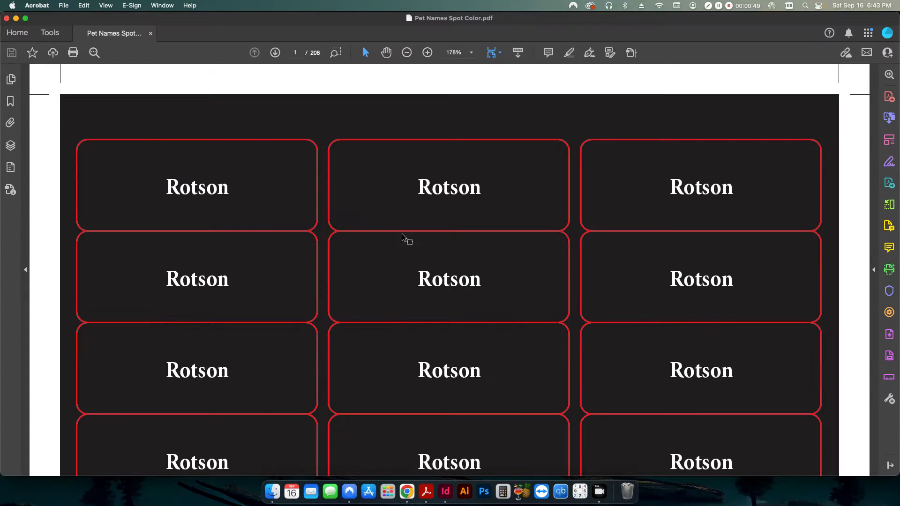
pyautogui.moveTo(596, 252)
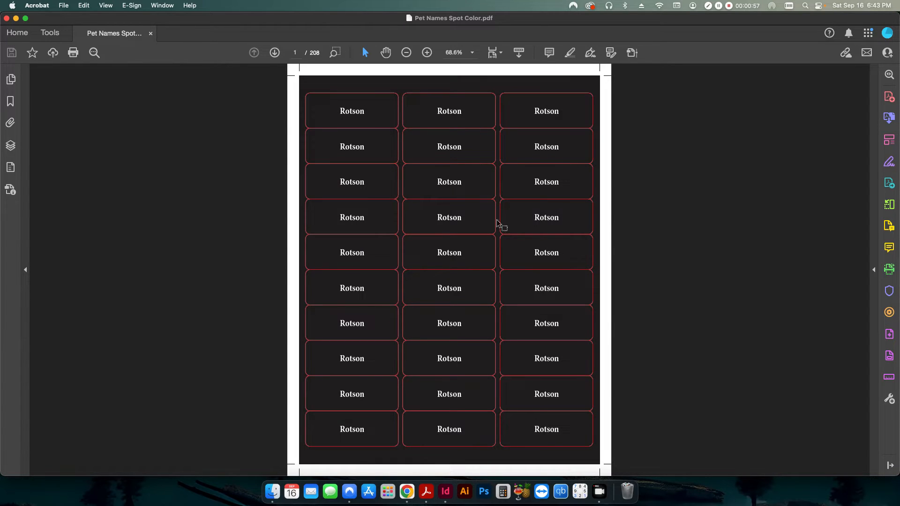
pyautogui.scroll(-3)
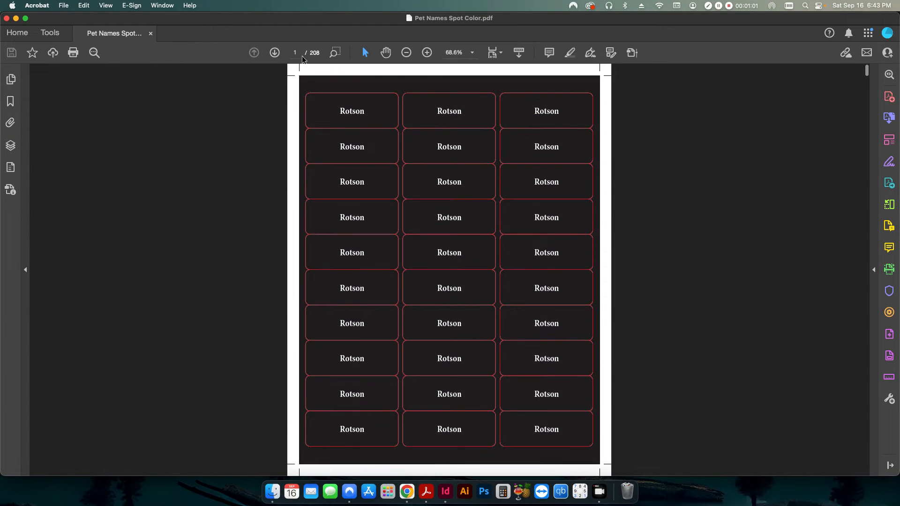
pyautogui.moveTo(509, 120)
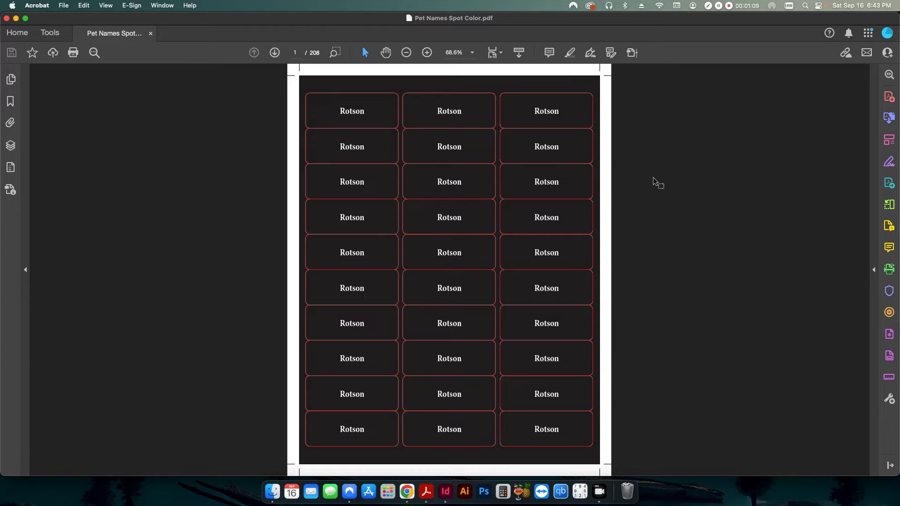
pyautogui.moveTo(888, 334)
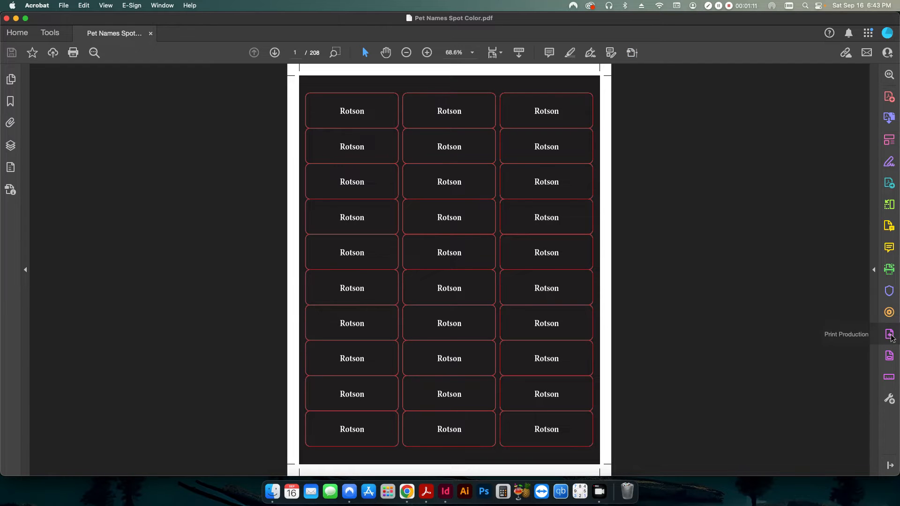
# Preview separations in Output Preview and toggle the Die Line spot plate off and on
pyautogui.click(888, 334)
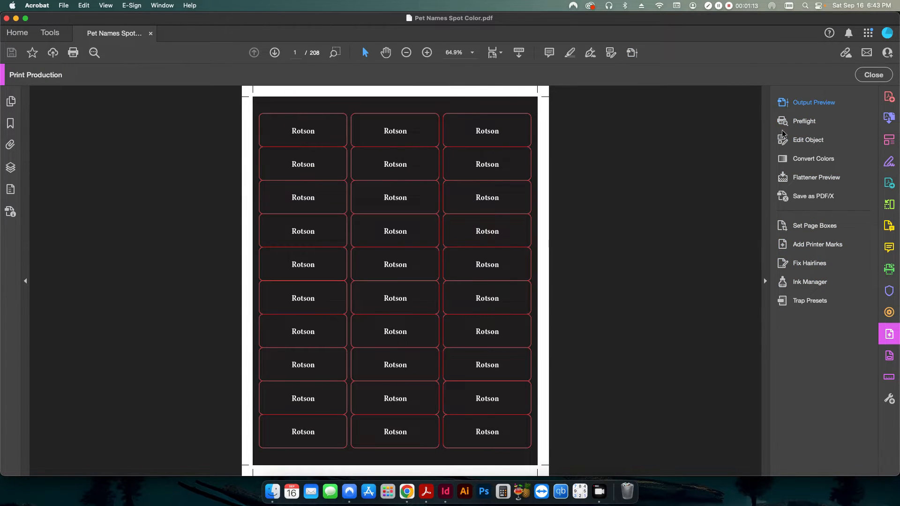
pyautogui.click(813, 102)
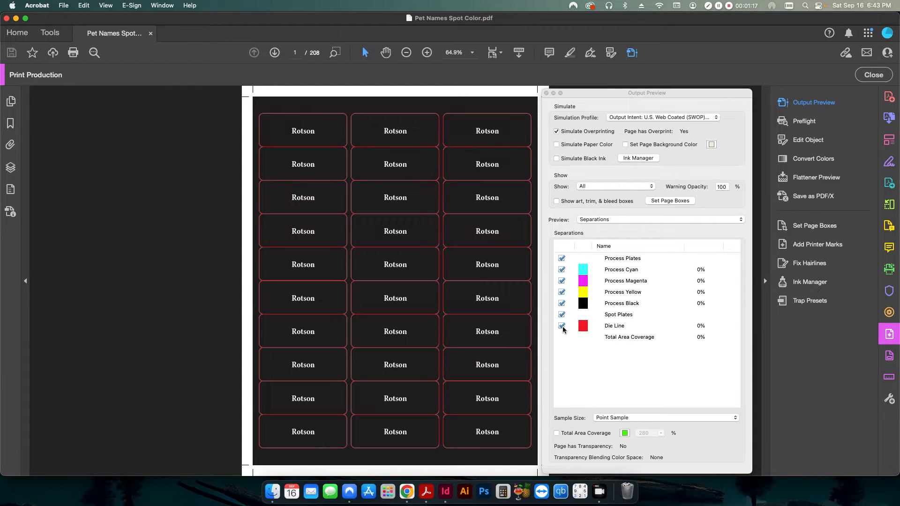
pyautogui.click(562, 325)
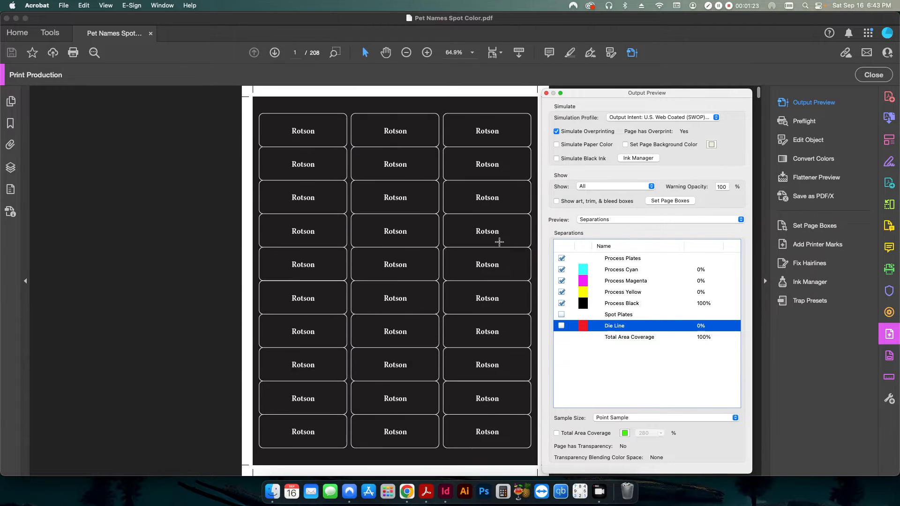
pyautogui.click(562, 314)
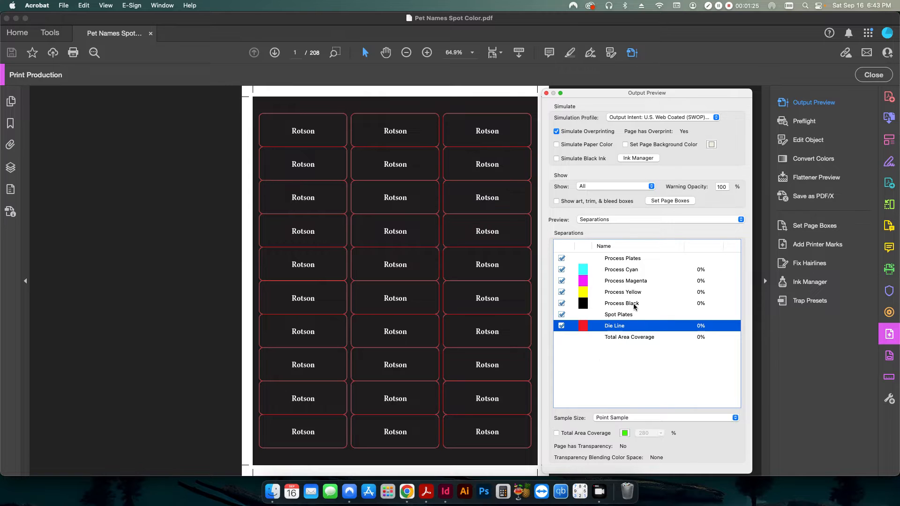
pyautogui.moveTo(677, 270)
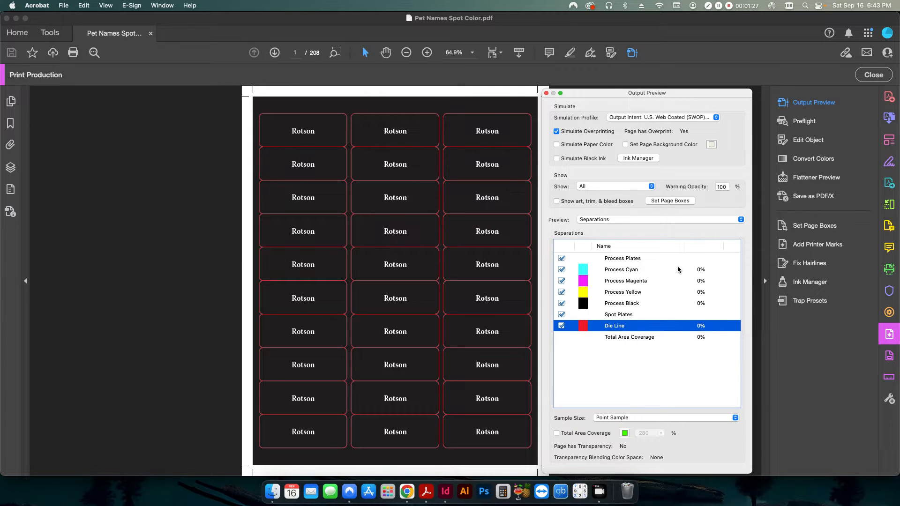
pyautogui.moveTo(804, 121)
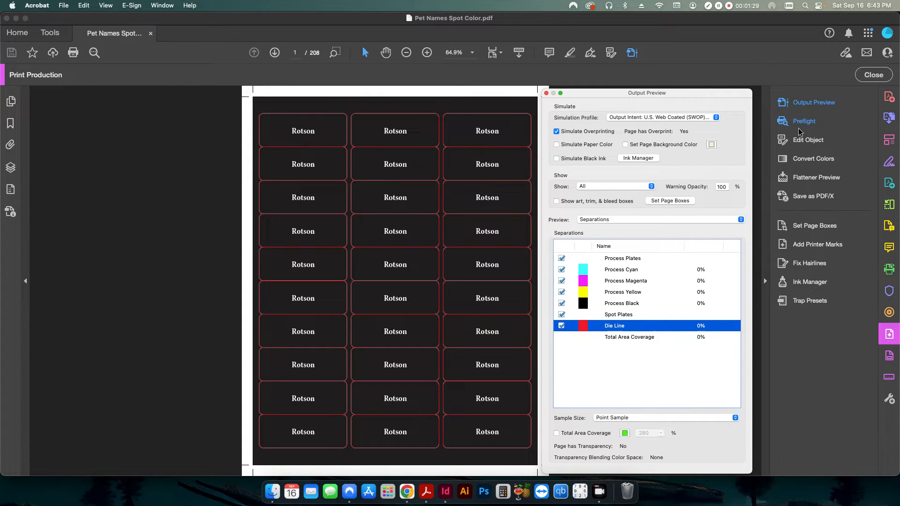
pyautogui.moveTo(804, 121)
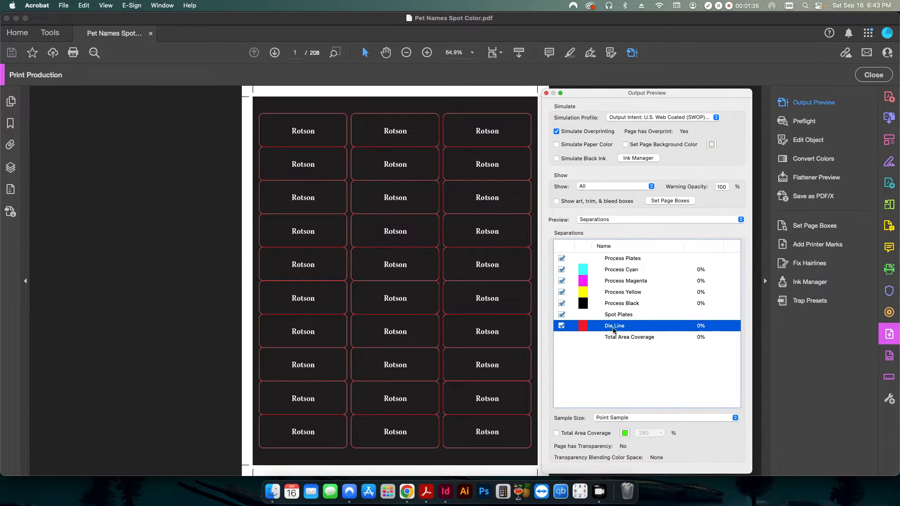
pyautogui.moveTo(804, 121)
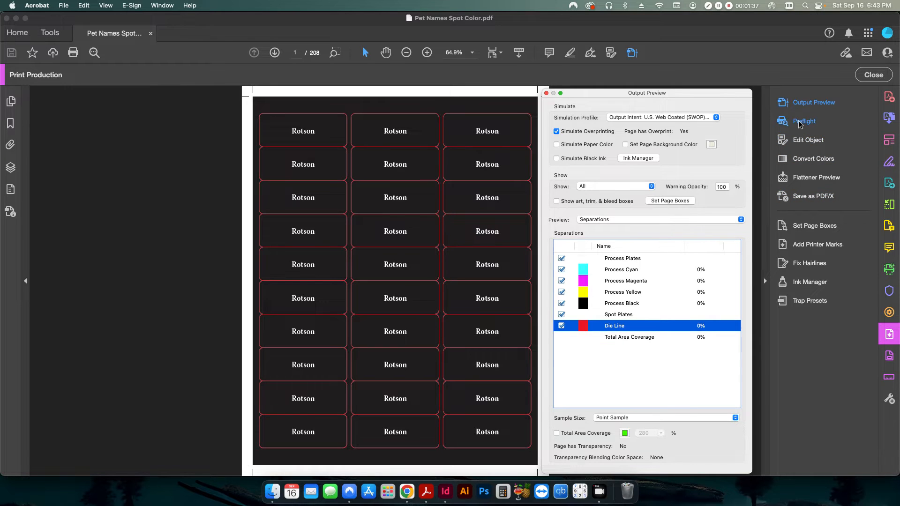
# Open Preflight, show only fixups, and filter them by 'remove'
pyautogui.click(804, 121)
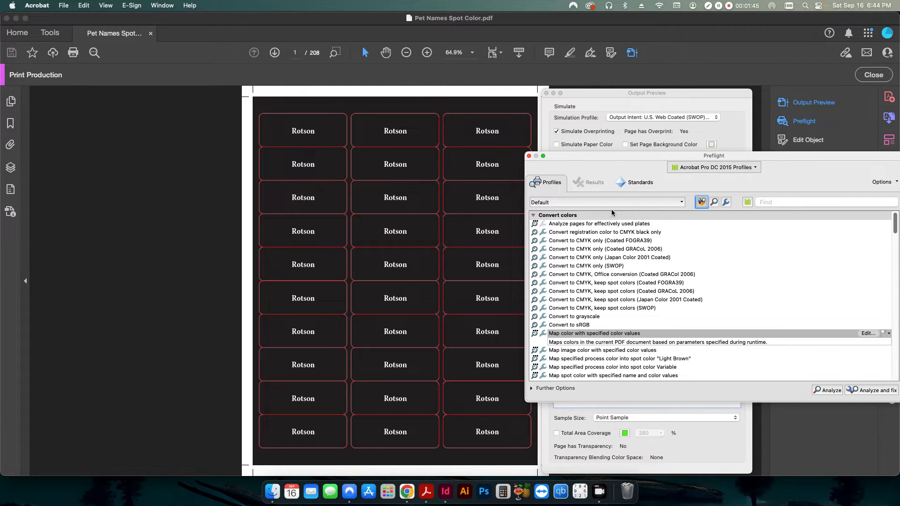
pyautogui.moveTo(701, 202)
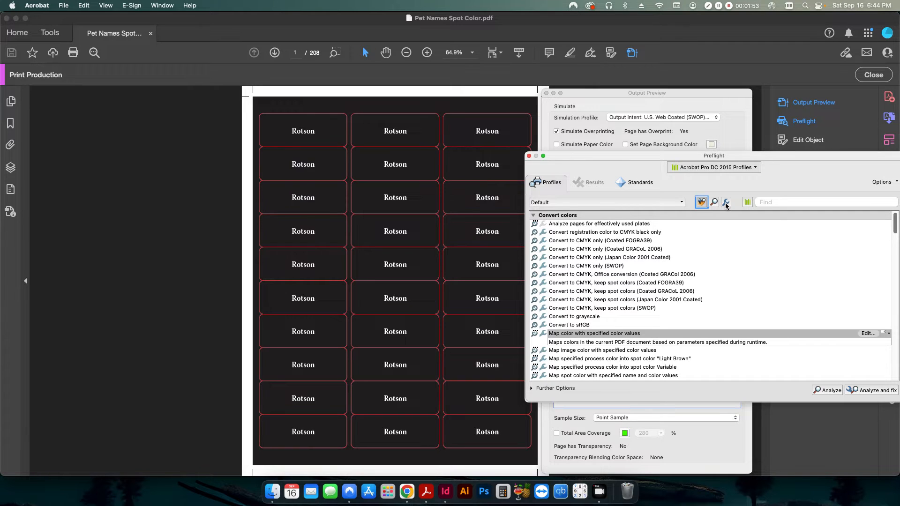
pyautogui.click(726, 202)
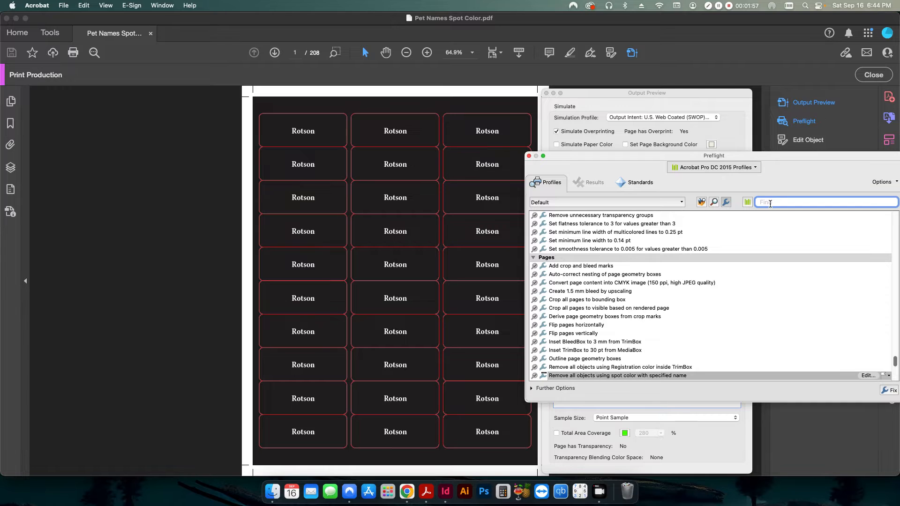
pyautogui.write('remove')
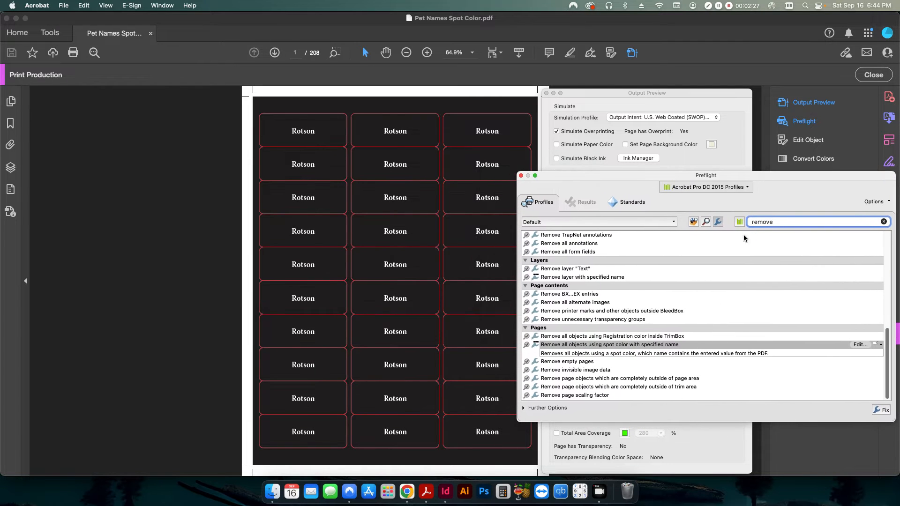
# Run the remove-objects-by-spot-color fixup with 'Die Line' as the spot name
pyautogui.click(883, 409)
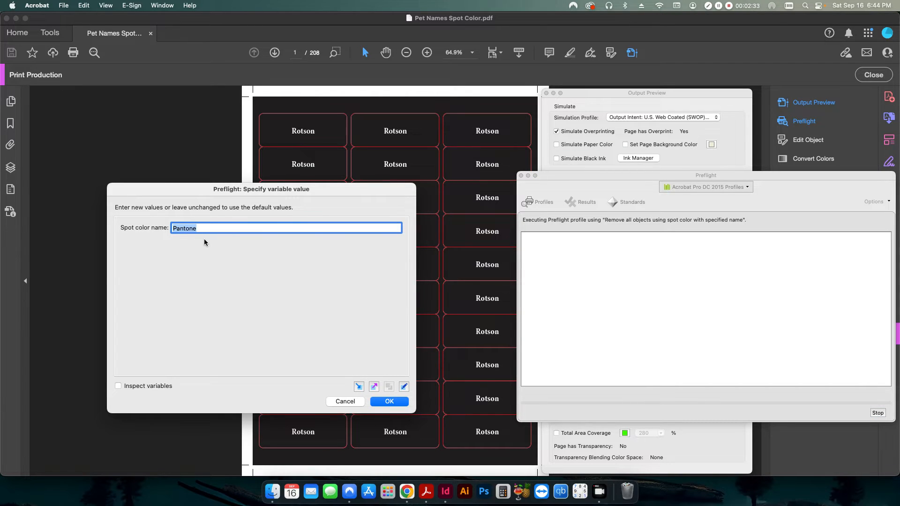
pyautogui.write('Die Line')
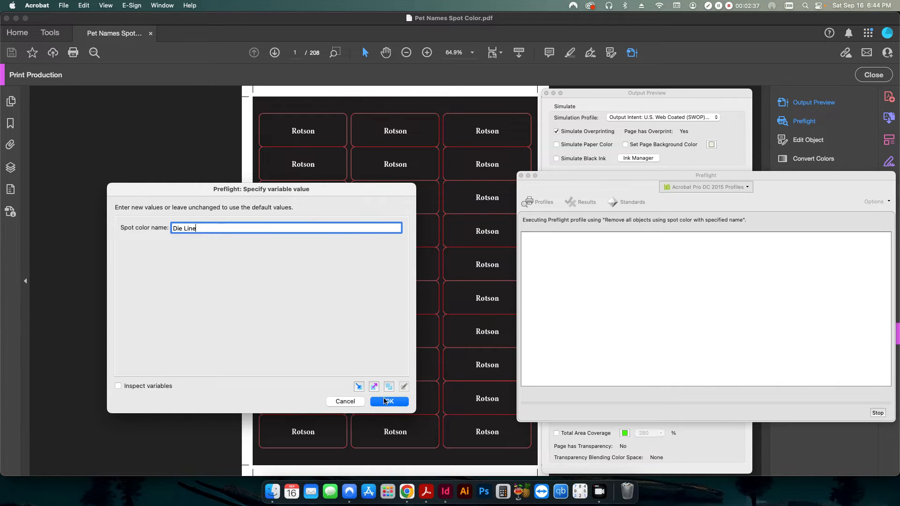
pyautogui.click(389, 401)
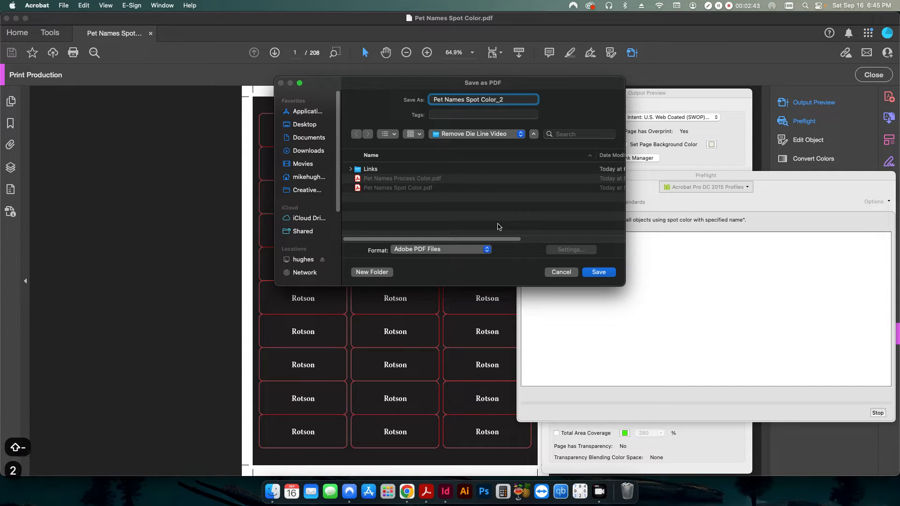
# Save Pet Names Spot Color_2, close the previews, and open Pet Names Process Color.pdf
pyautogui.click(598, 272)
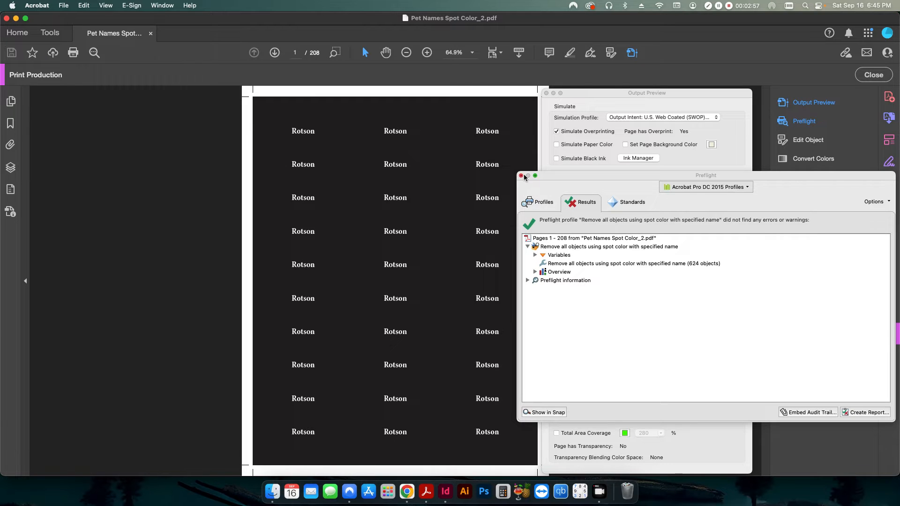
pyautogui.click(521, 176)
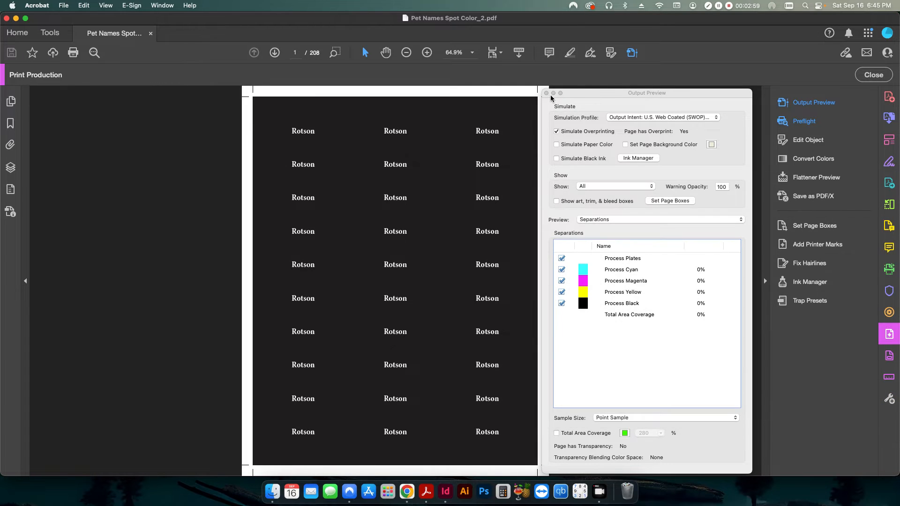
pyautogui.click(546, 93)
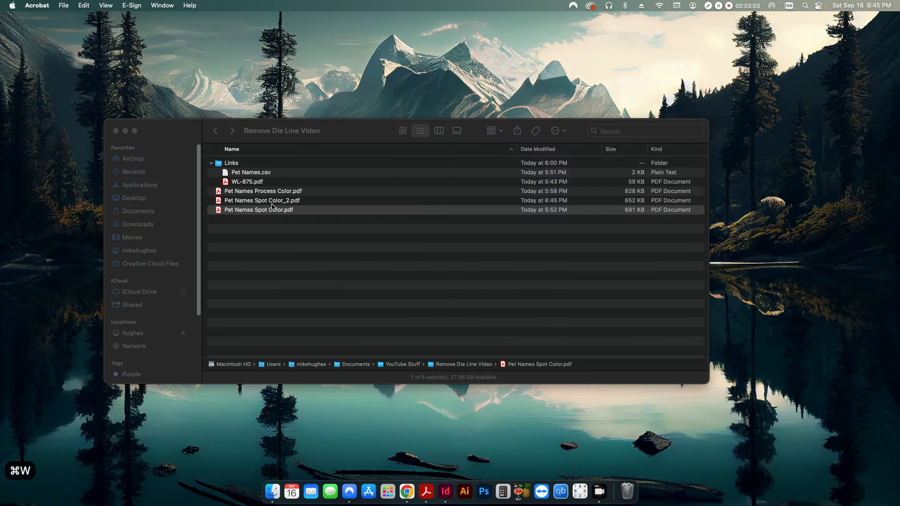
pyautogui.click(263, 190)
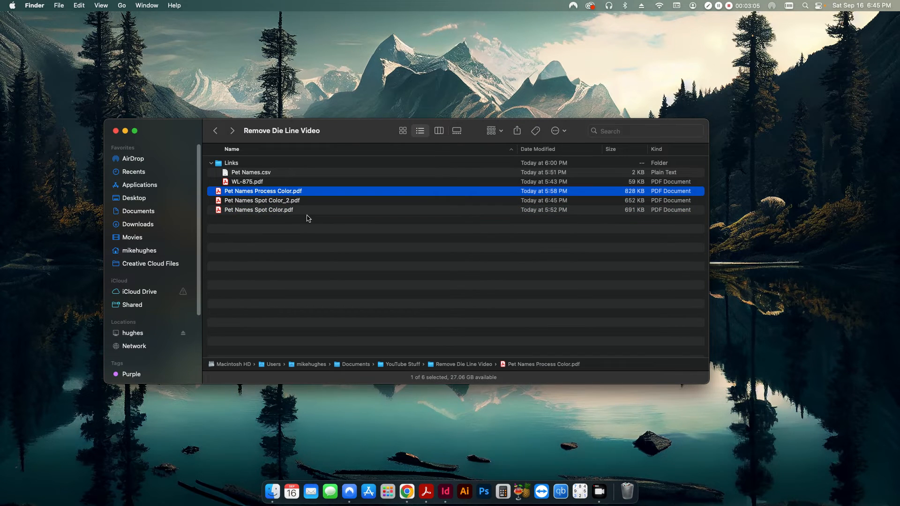
pyautogui.doubleClick(263, 191)
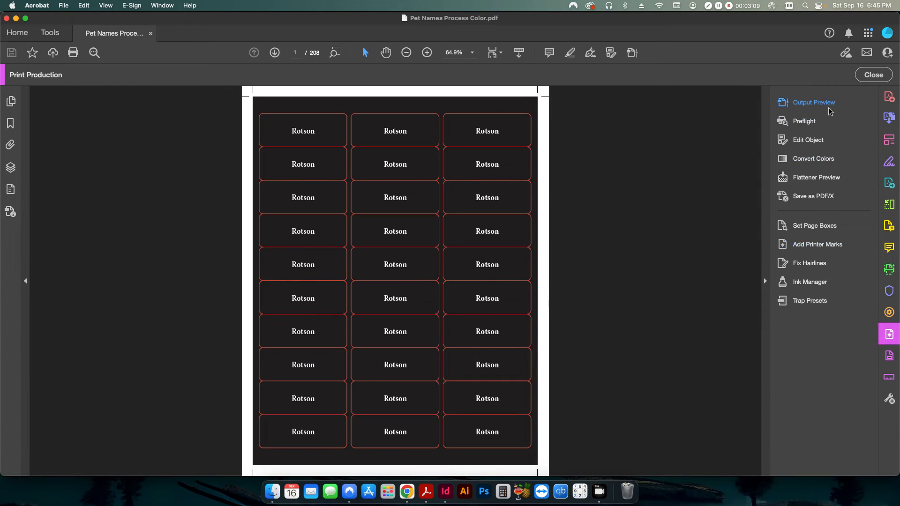
# Open Output Preview separations for the Process Color PDF
pyautogui.click(813, 102)
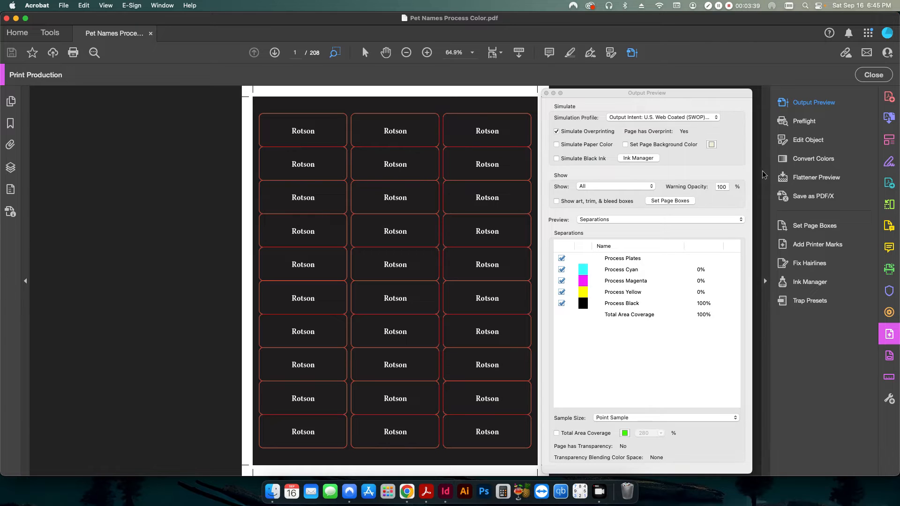
# Run the 'Map color with specified color values' fix from Preflight
pyautogui.click(804, 121)
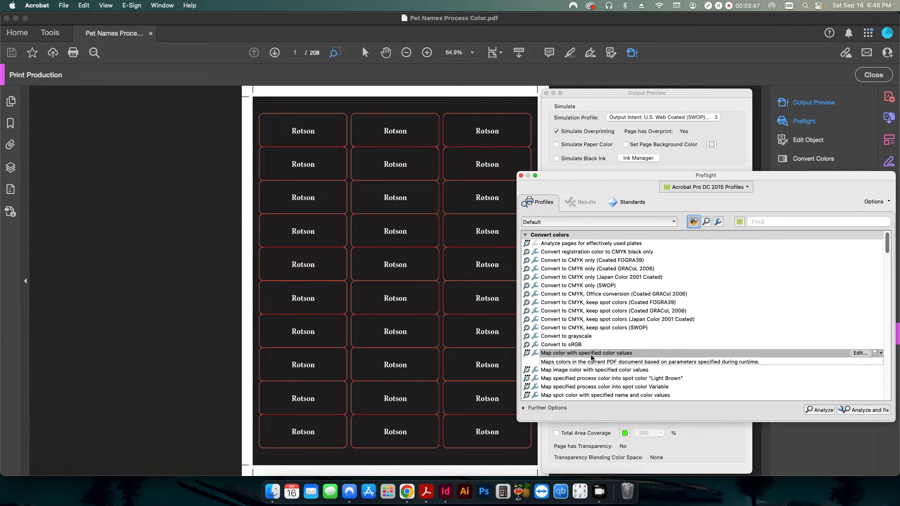
pyautogui.click(863, 412)
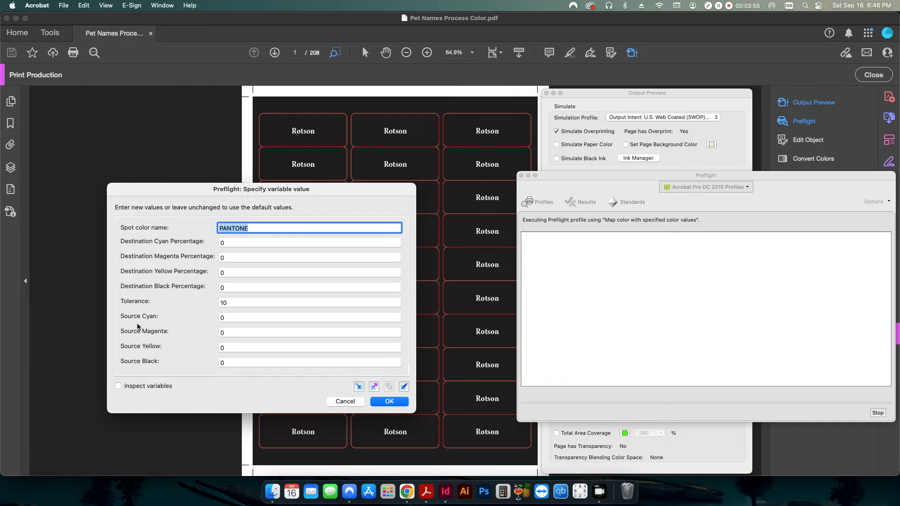
pyautogui.moveTo(138, 253)
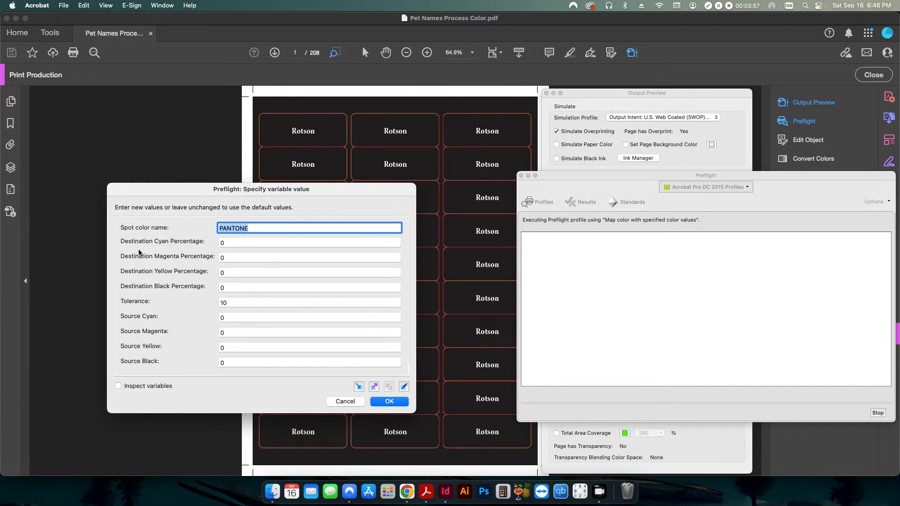
pyautogui.moveTo(170, 247)
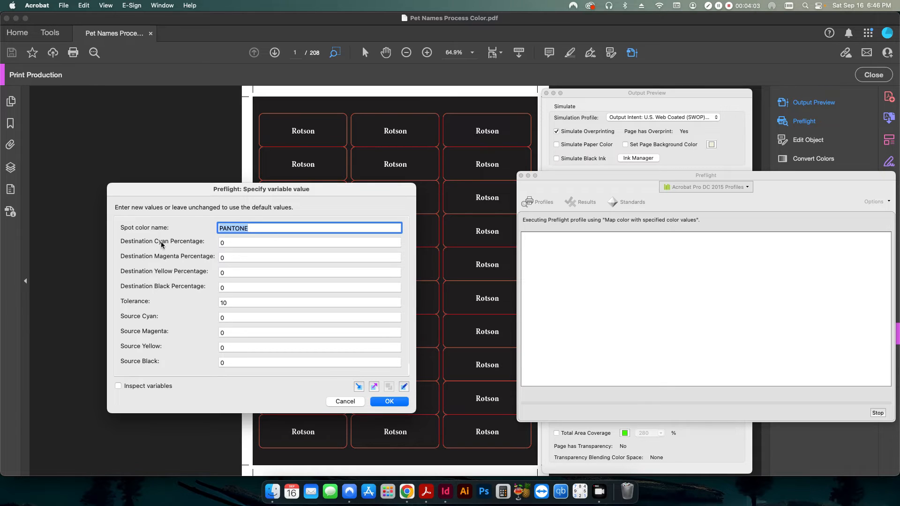
pyautogui.moveTo(130, 321)
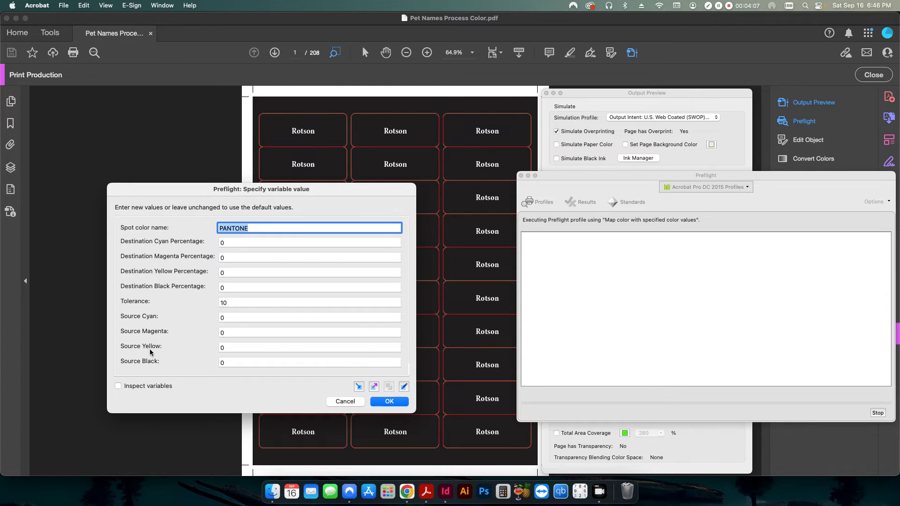
# Enter spot name 'Die Line Layer' and destination cyan 100
pyautogui.click(310, 242)
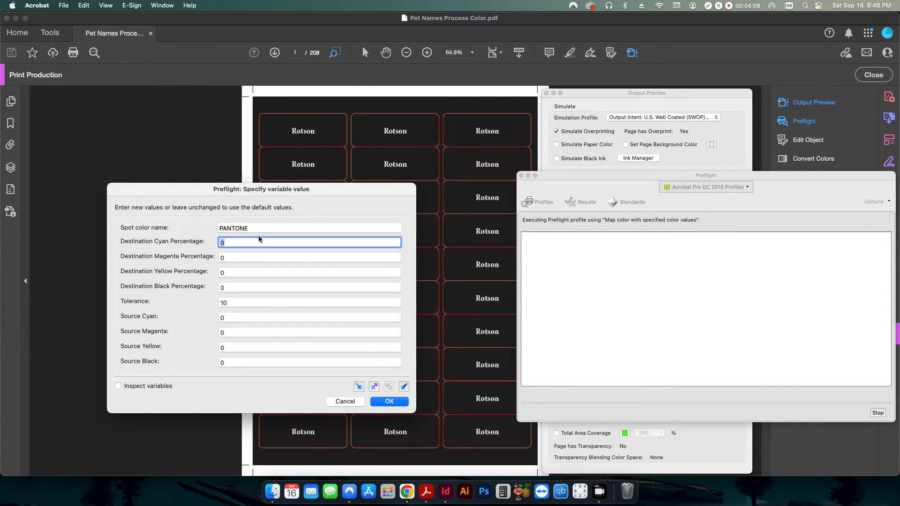
pyautogui.click(310, 228)
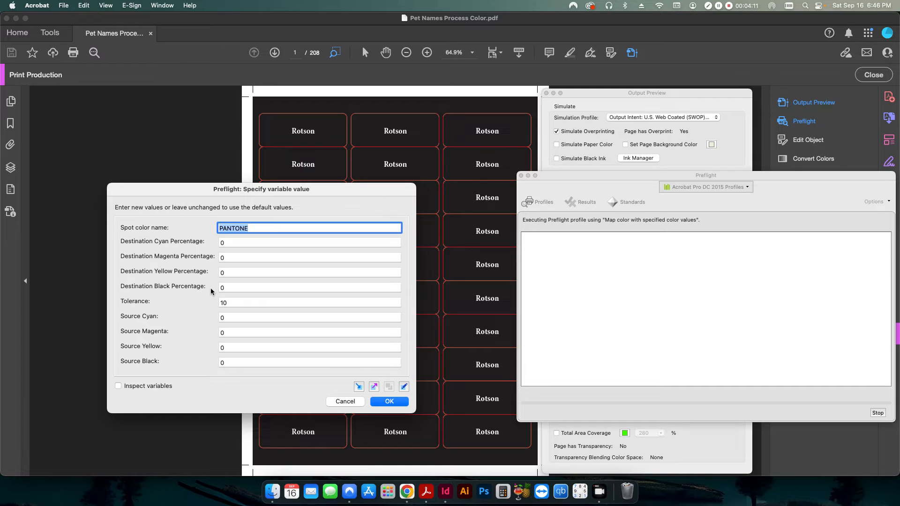
pyautogui.write('Die Line Layer')
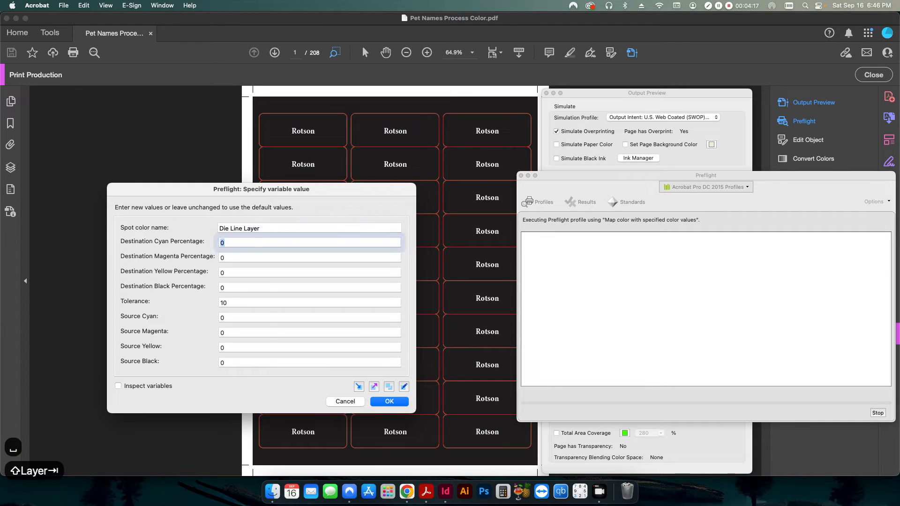
pyautogui.write('100')
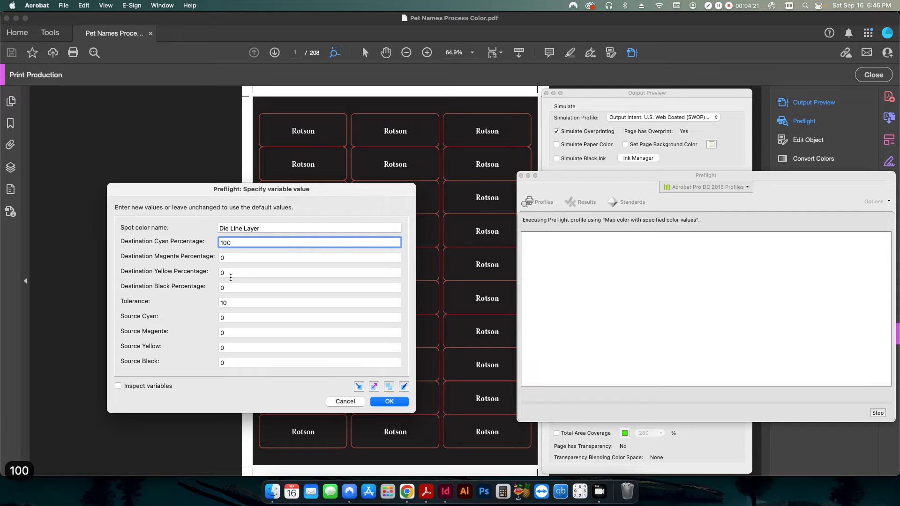
pyautogui.moveTo(141, 323)
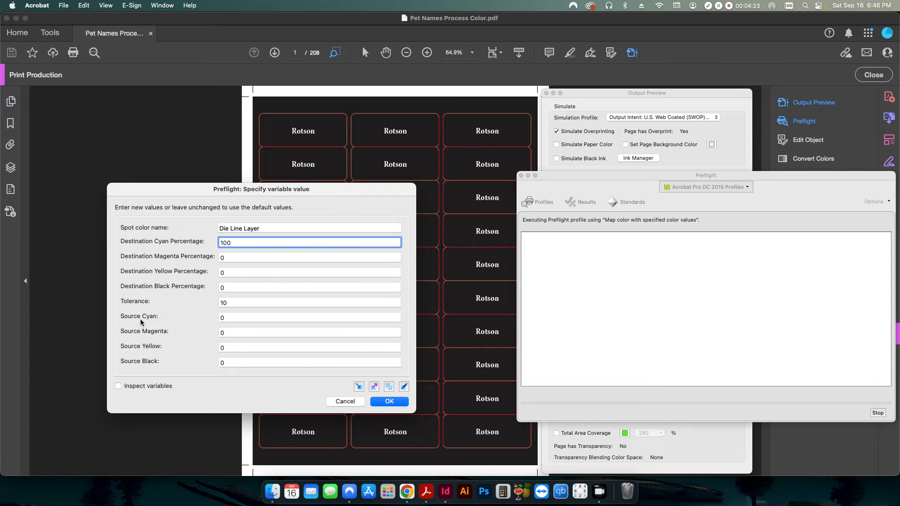
# Set source magenta and yellow to 100 and confirm the mapping
pyautogui.click(309, 332)
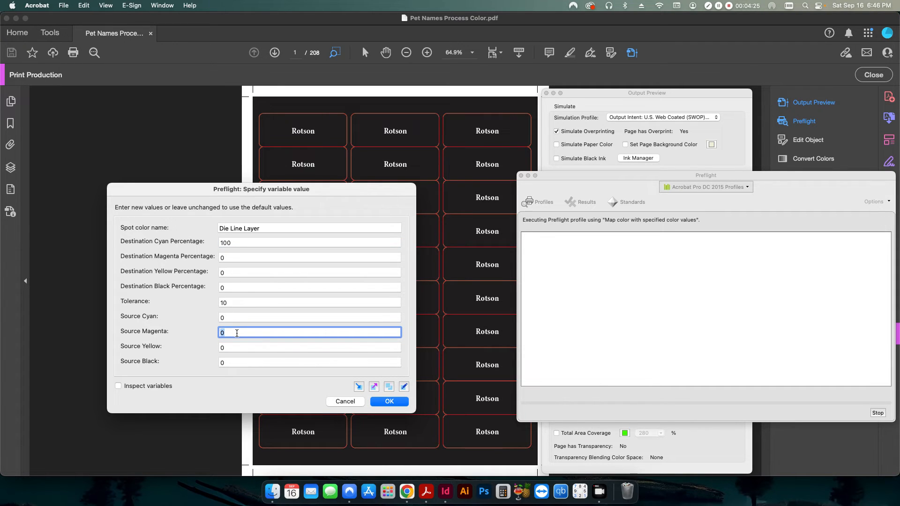
pyautogui.write('100')
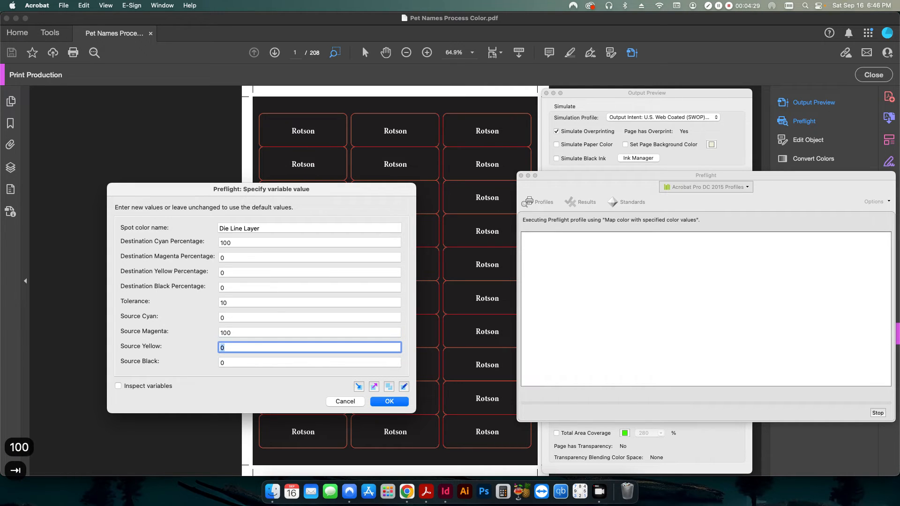
pyautogui.write('100')
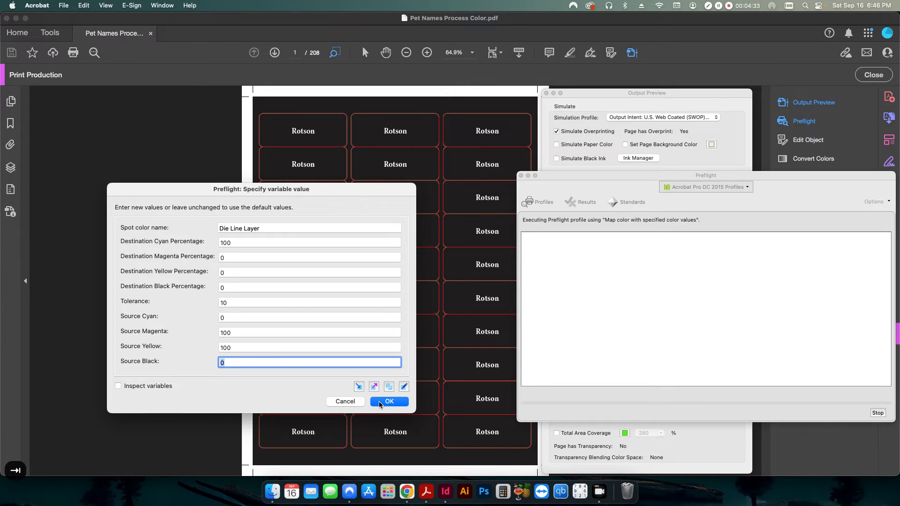
pyautogui.click(389, 401)
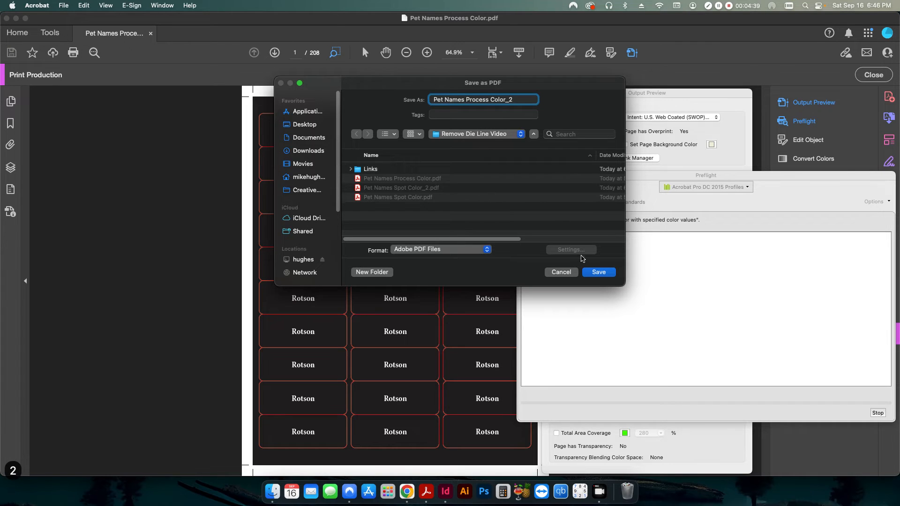
# Save Pet Names Process Color_2 and toggle the Die Line Layer spot plate
pyautogui.click(597, 271)
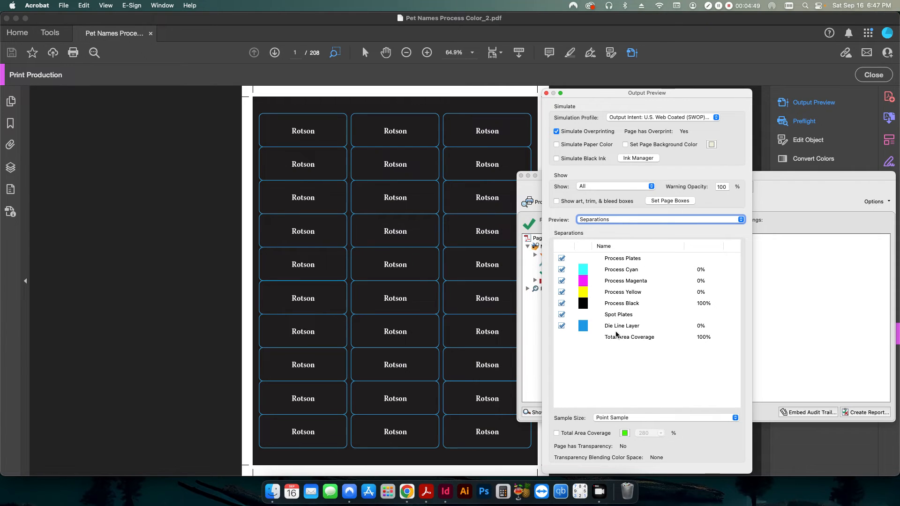
pyautogui.moveTo(633, 334)
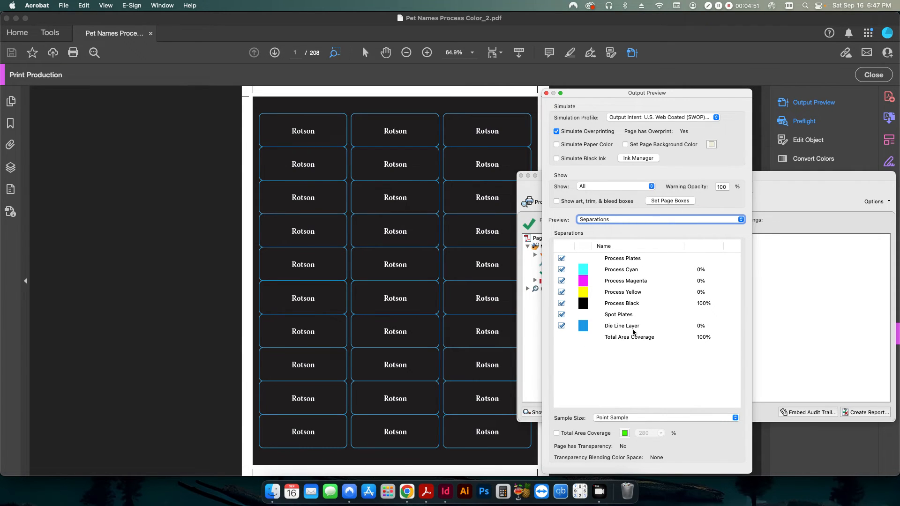
pyautogui.click(561, 325)
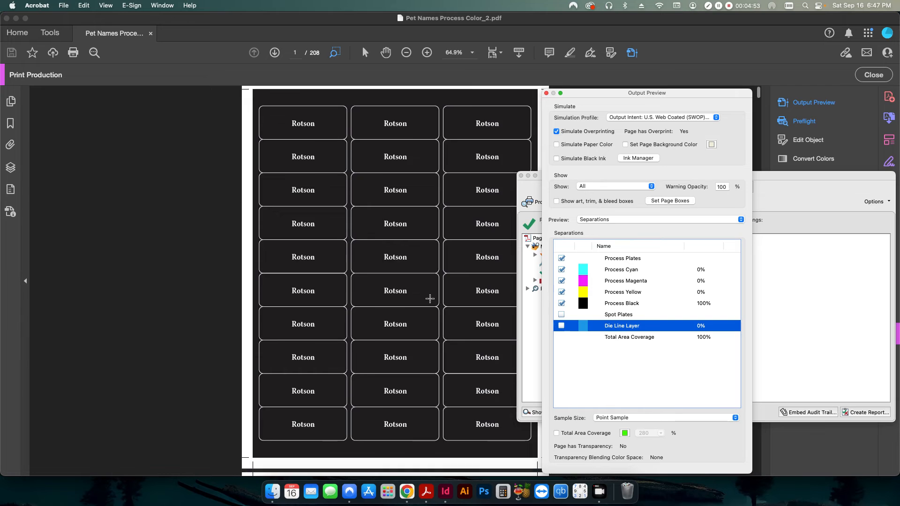
pyautogui.click(275, 52)
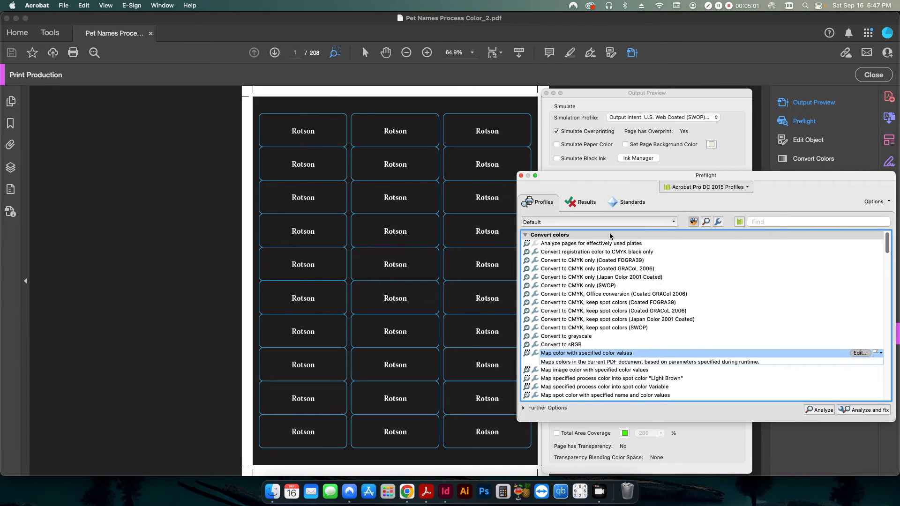
# Filter fixups by 'remove' and remove all objects in the Die Line Layer spot color
pyautogui.write('remove')
pyautogui.write('Die Line Layer')
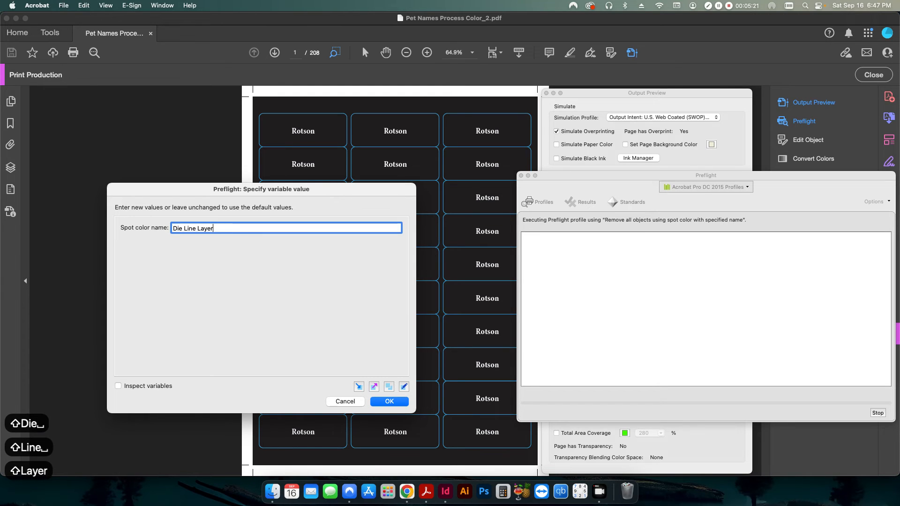
pyautogui.click(388, 401)
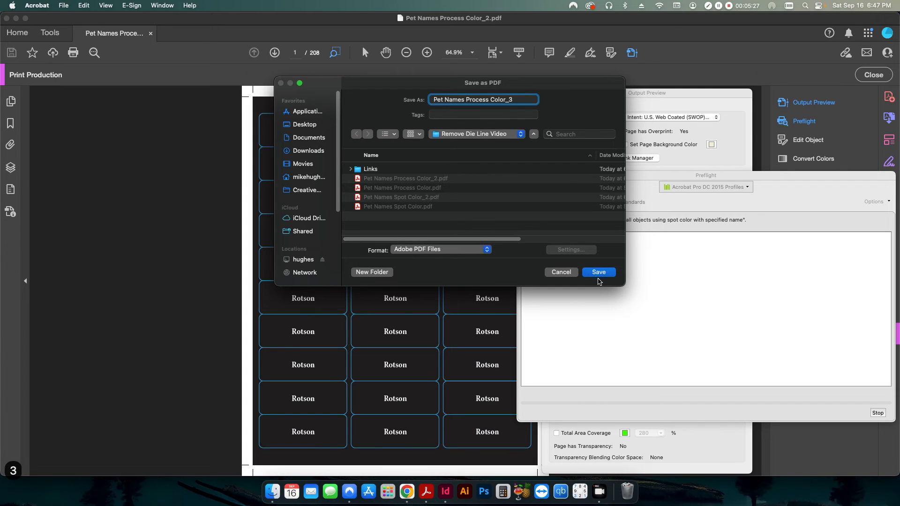
# Save Pet Names Process Color_3.pdf and review the Preflight report of 624 removed die-line objects
pyautogui.click(598, 271)
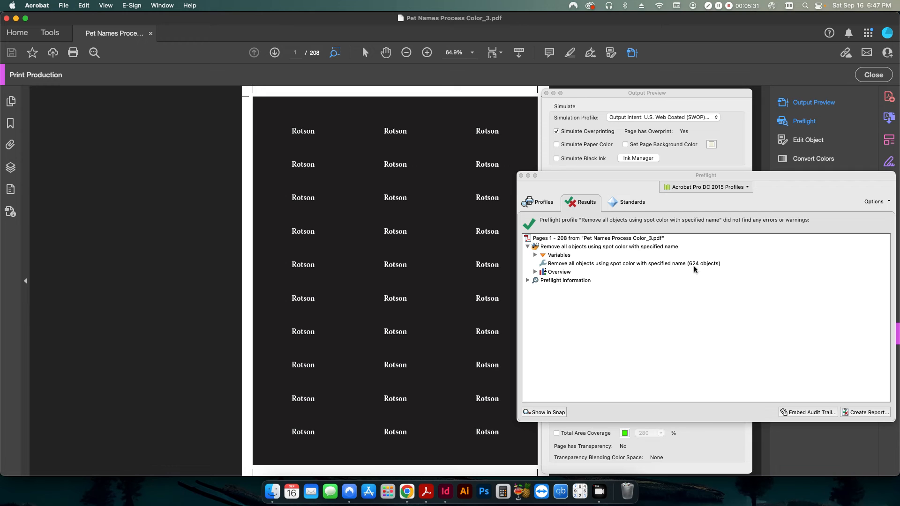
pyautogui.scroll(-3)
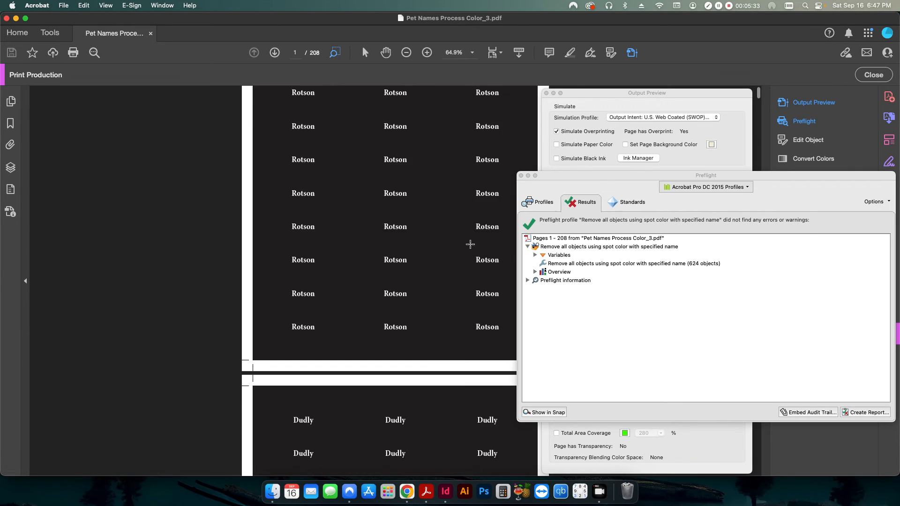